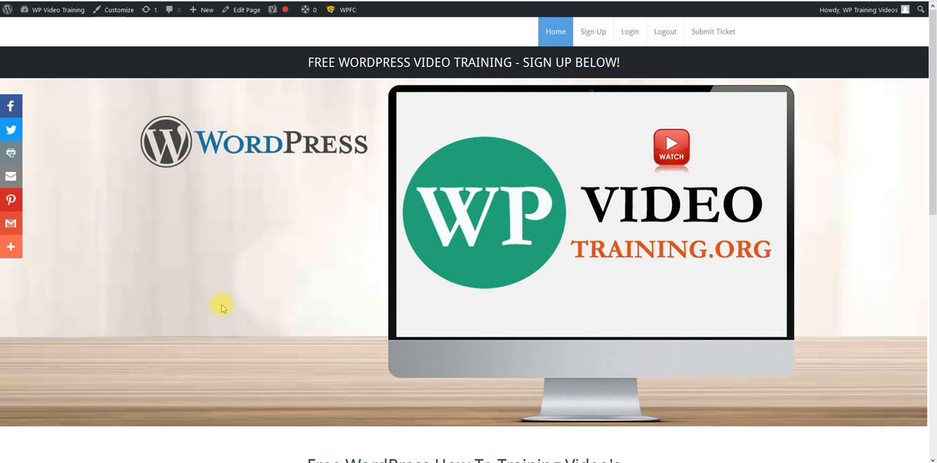
mouse_move(175, 335)
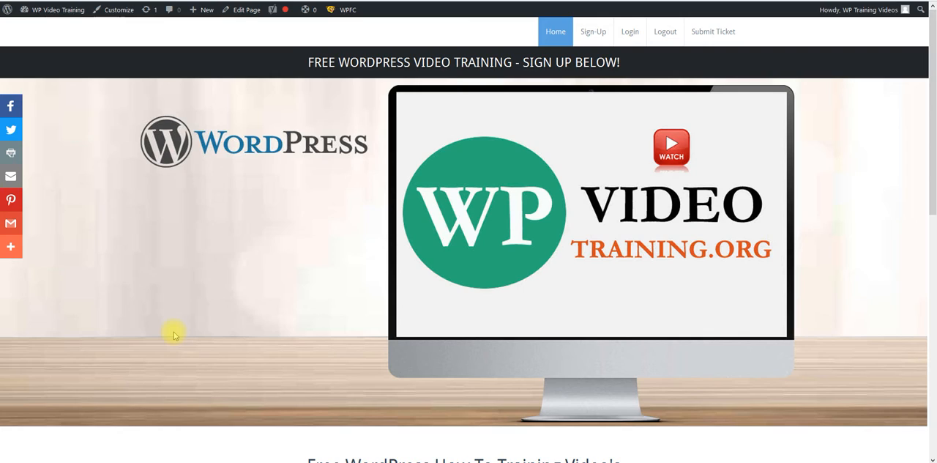
mouse_move(262, 363)
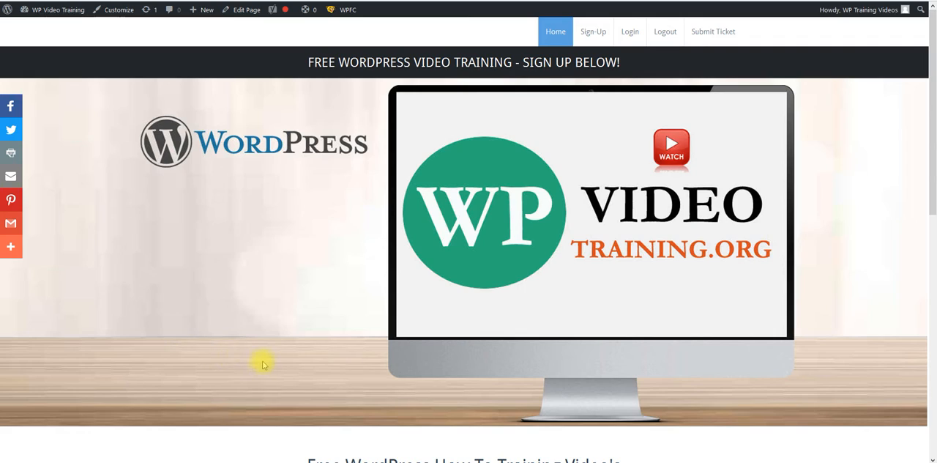
mouse_move(305, 330)
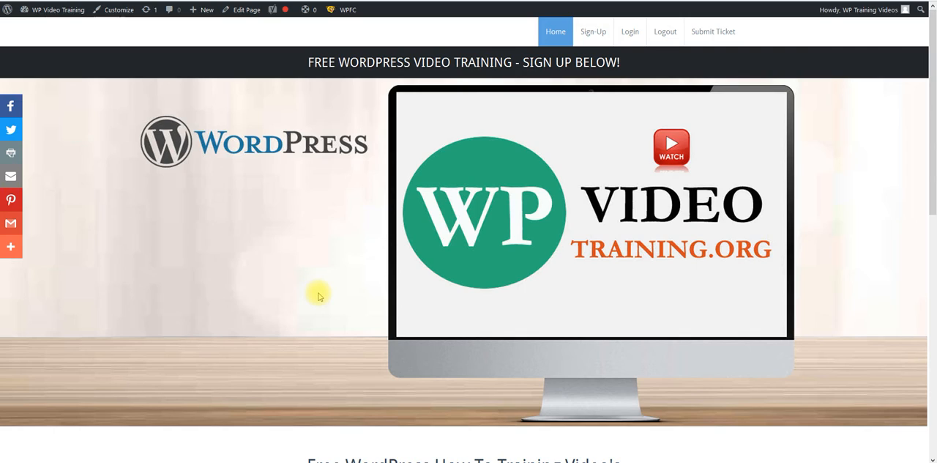
mouse_move(584, 61)
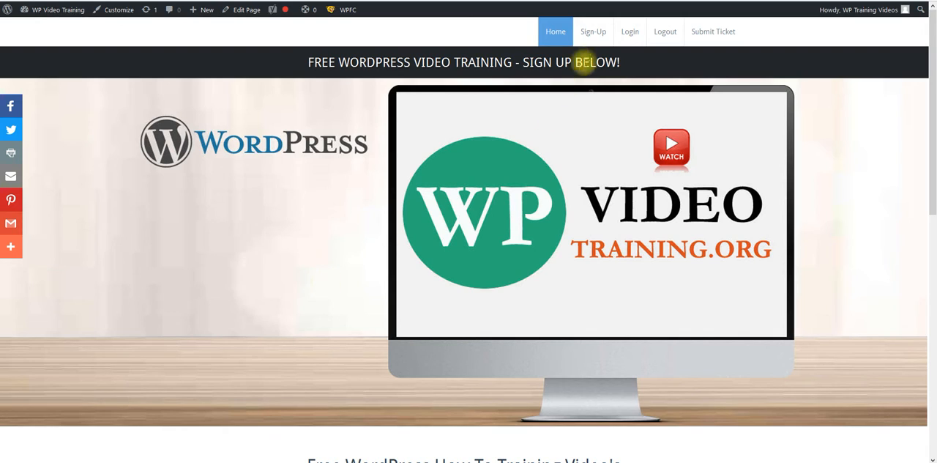
Step: Scroll through the Members Area sidebar video lists down to the security setup videos and PDF guide
scroll("down", 3)
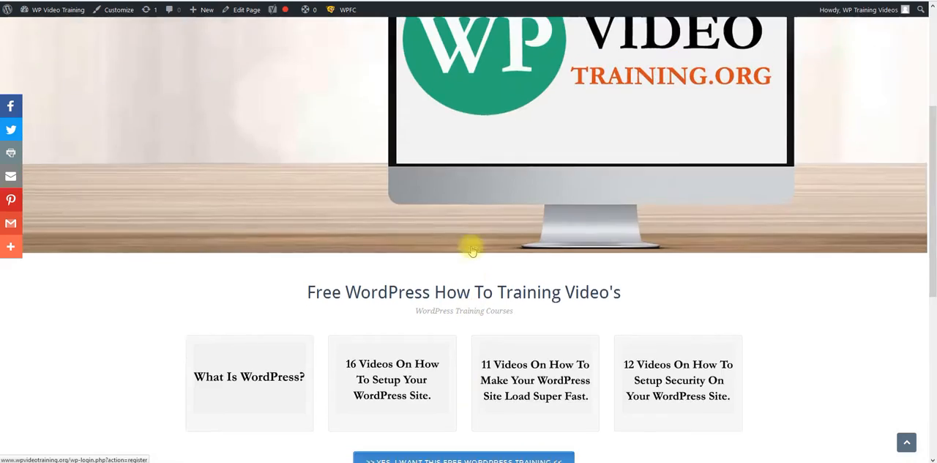
scroll("up", 3)
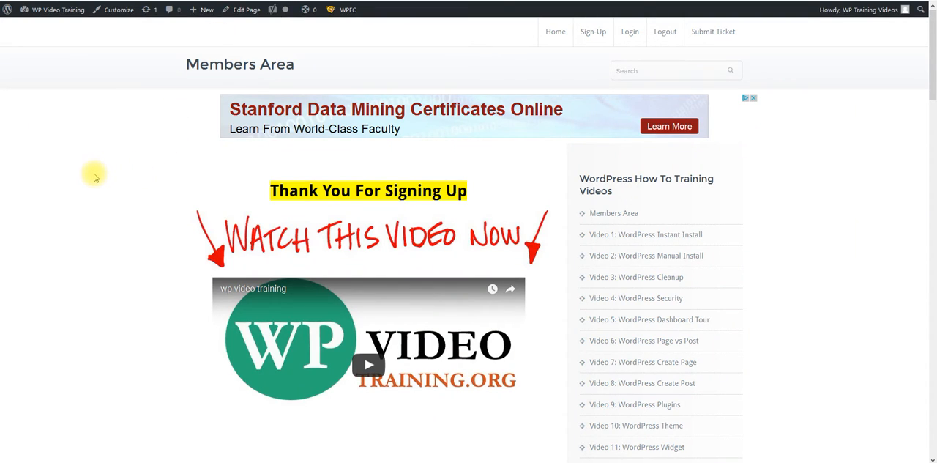
scroll("down", 3)
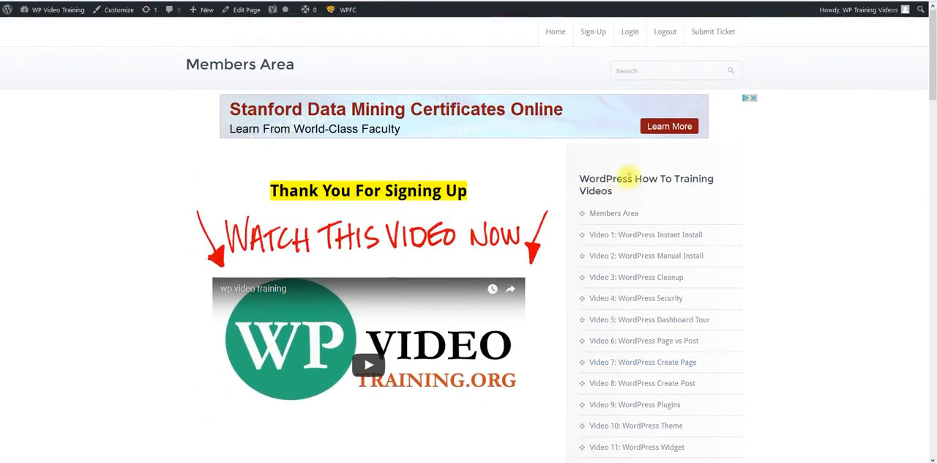
scroll("down", 3)
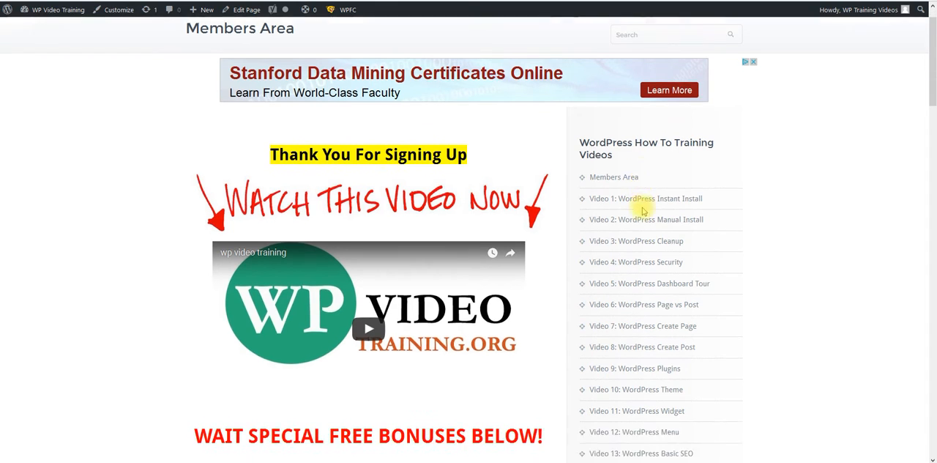
scroll("down", 3)
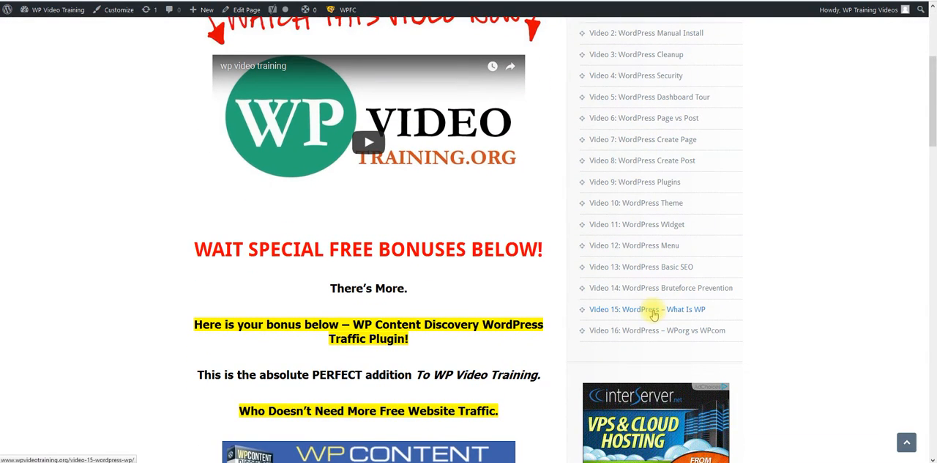
scroll("down", 3)
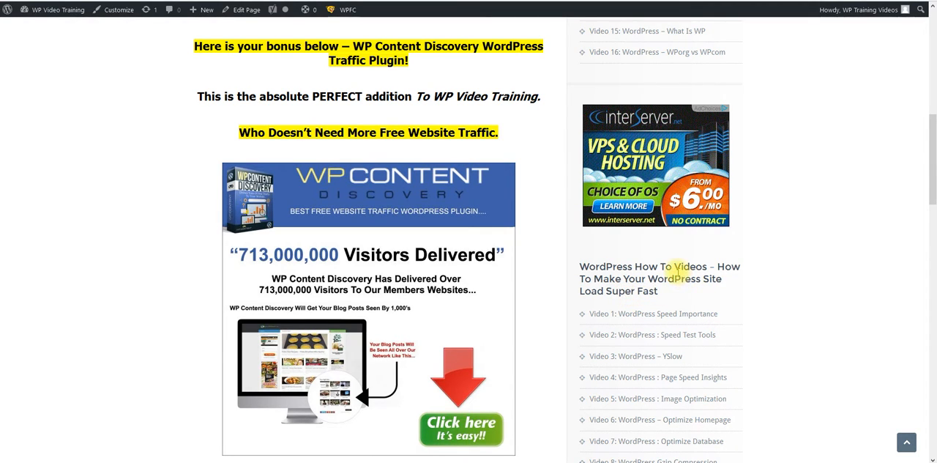
scroll("down", 3)
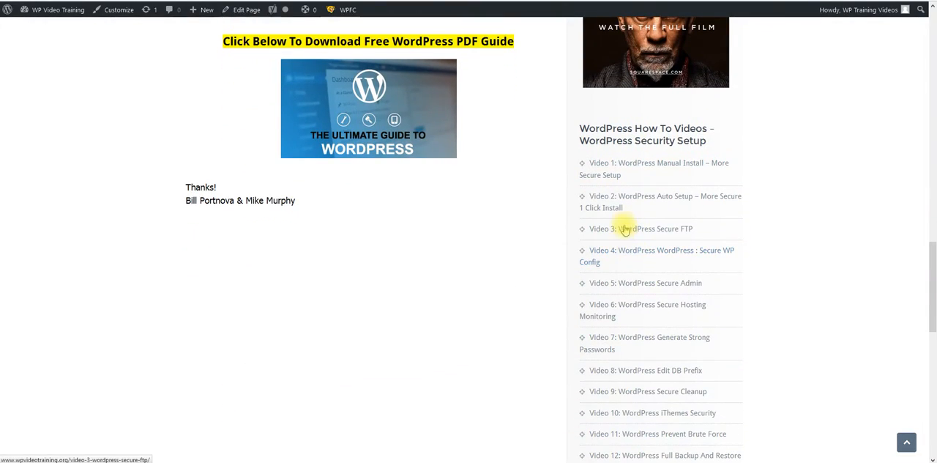
scroll("up", 3)
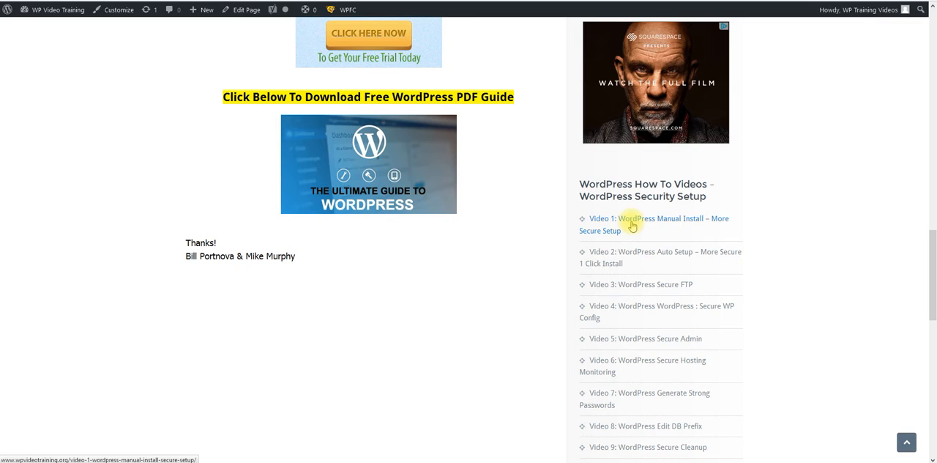
mouse_move(556, 252)
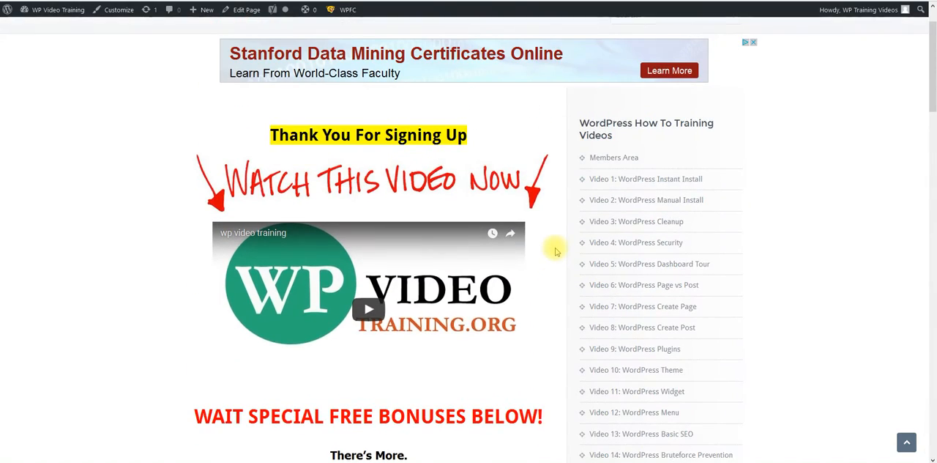
Step: Go to the Video 1: WordPress Instant Install page and scroll to its embedded install video
scroll("up", 3)
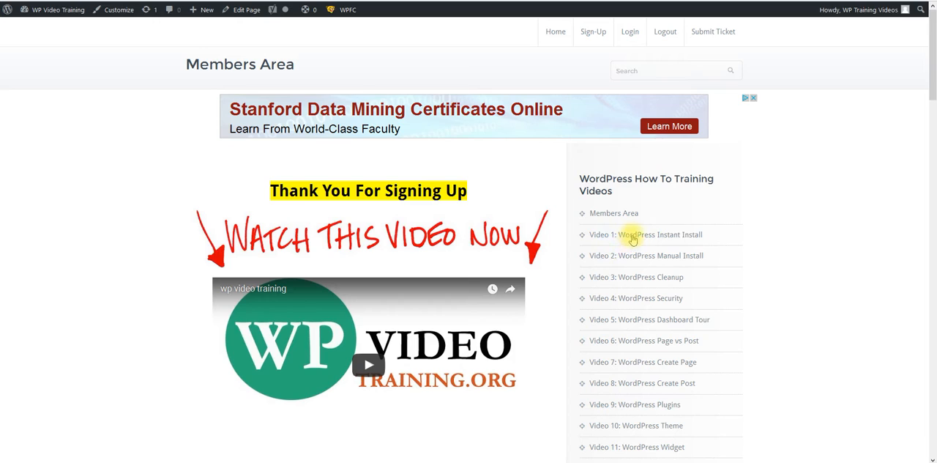
left_click(646, 234)
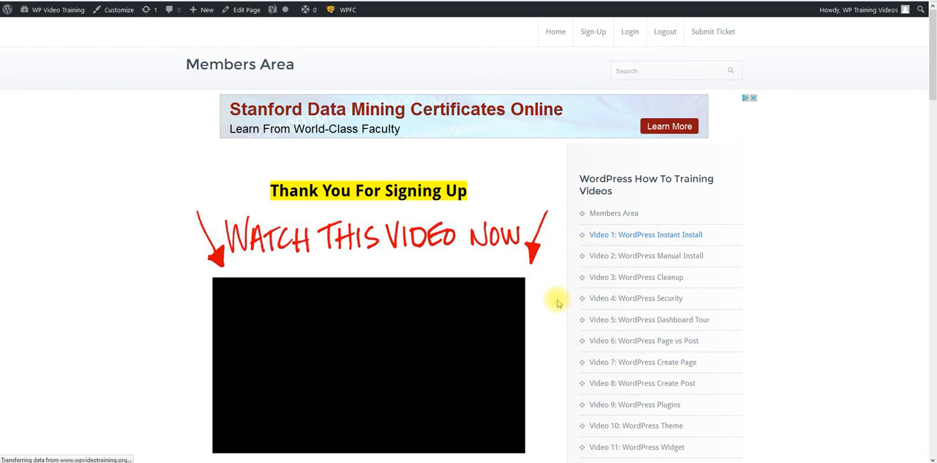
left_click(644, 235)
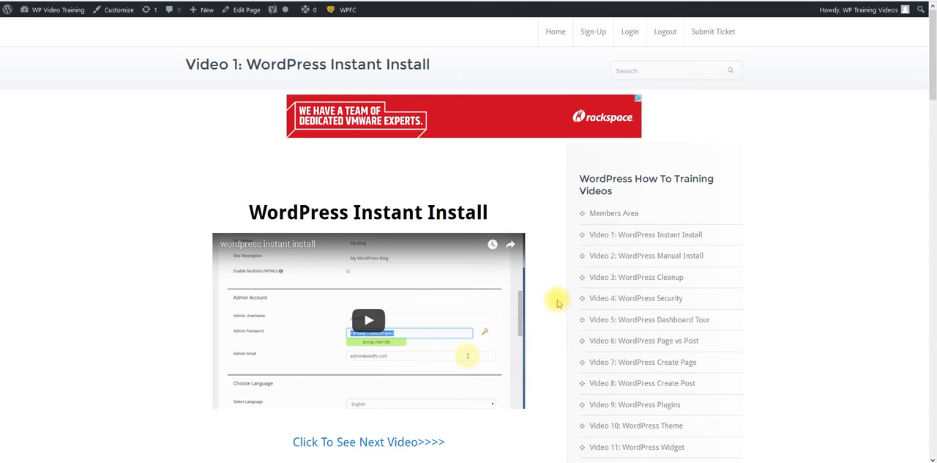
mouse_move(852, 62)
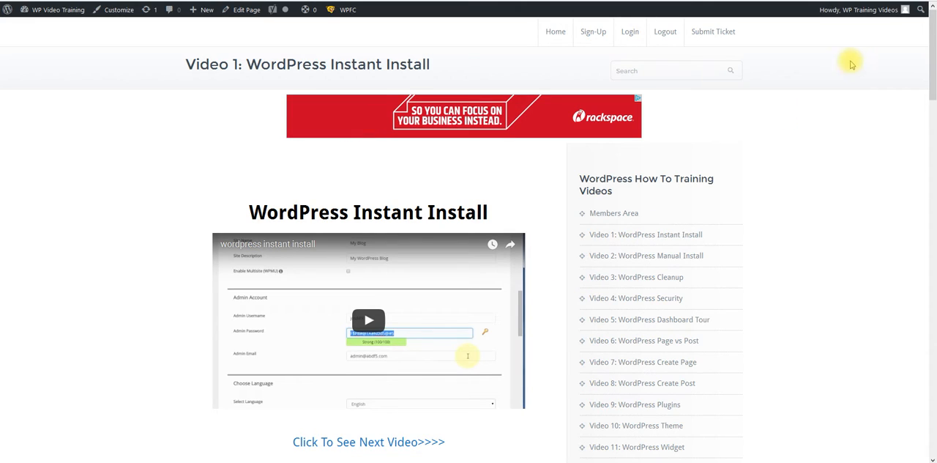
mouse_move(747, 164)
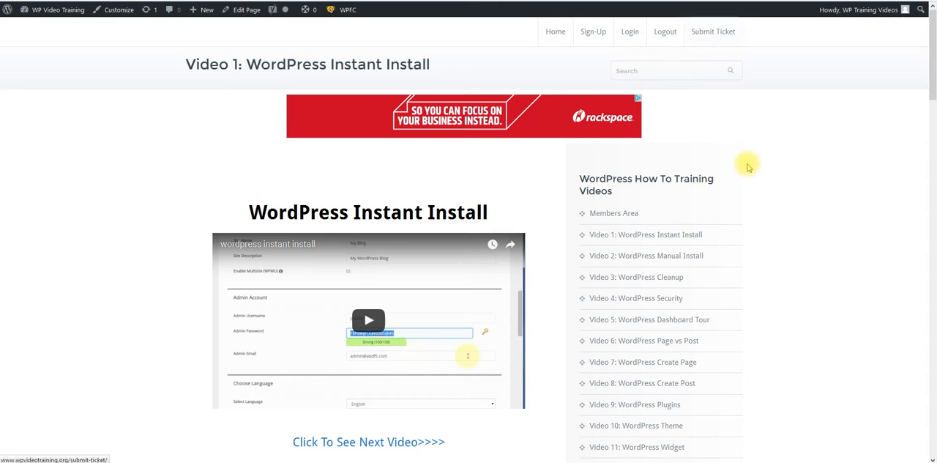
mouse_move(88, 243)
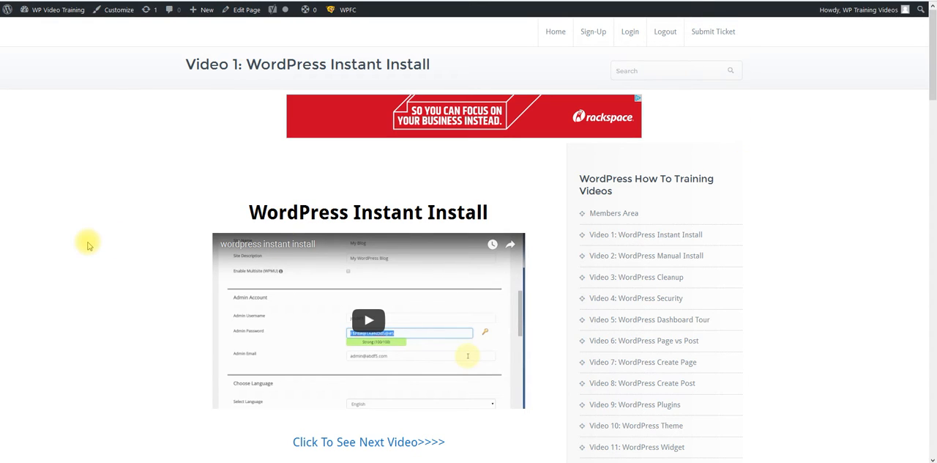
mouse_move(648, 212)
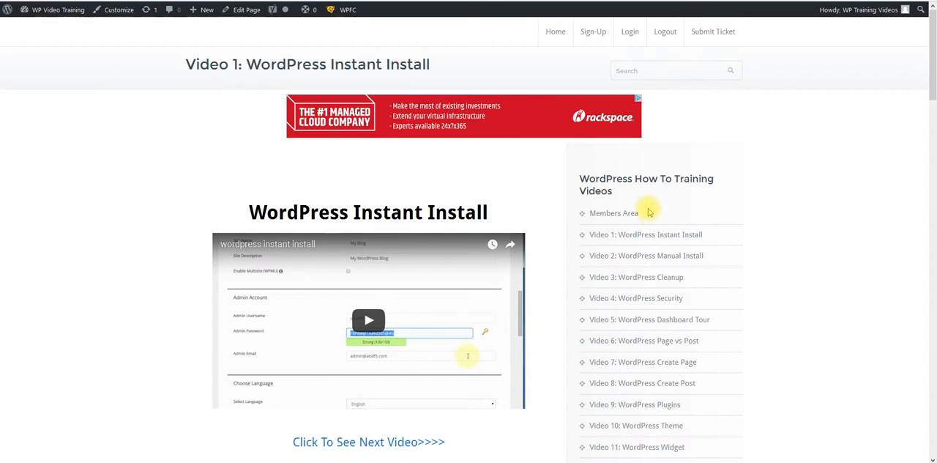
scroll("down", 3)
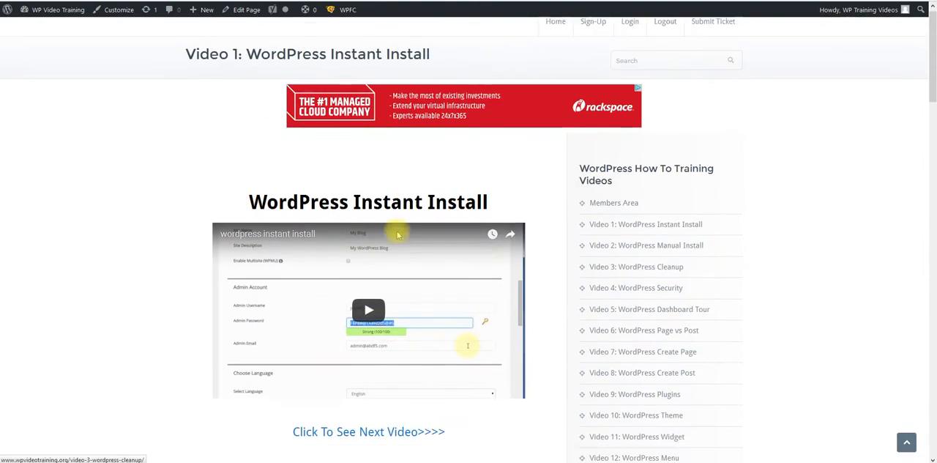
scroll("down", 3)
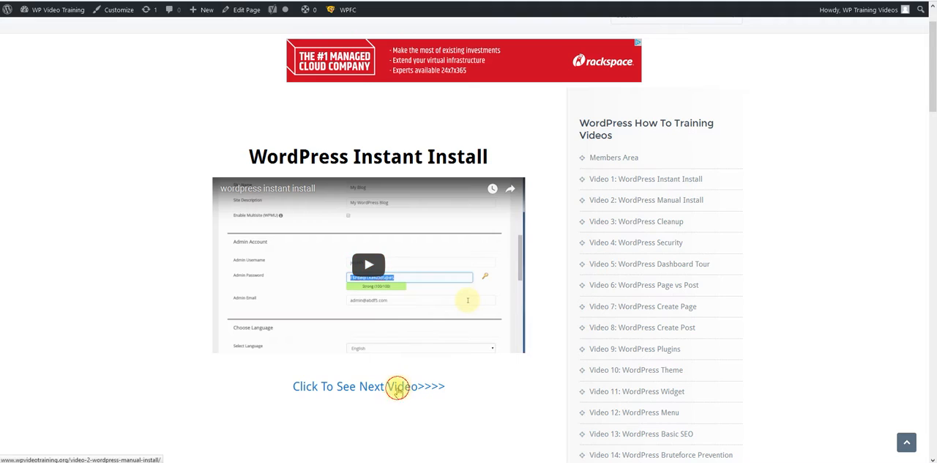
Step: Move on to Video 2: WordPress Manual Install and scroll its sidebar to the security setup video list
left_click(369, 386)
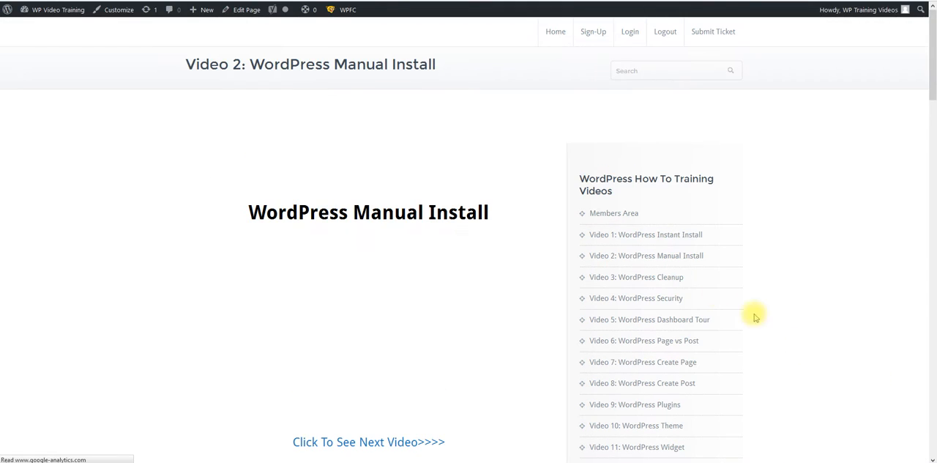
mouse_move(619, 255)
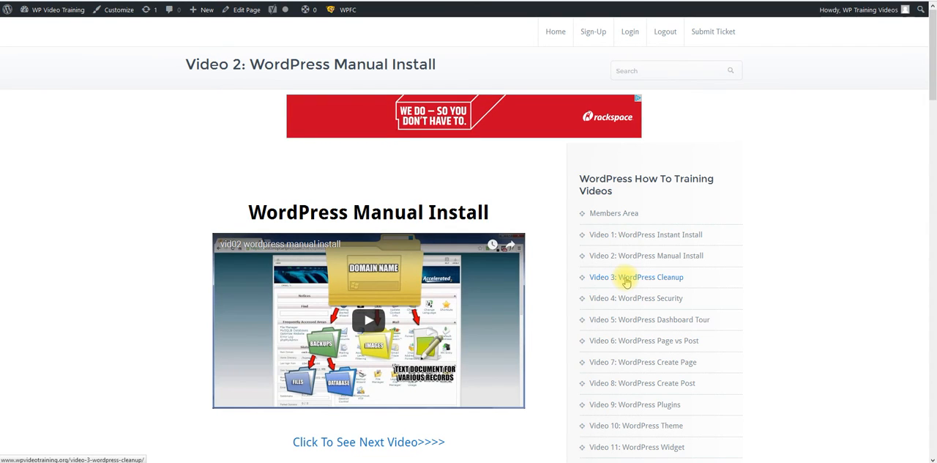
scroll("down", 3)
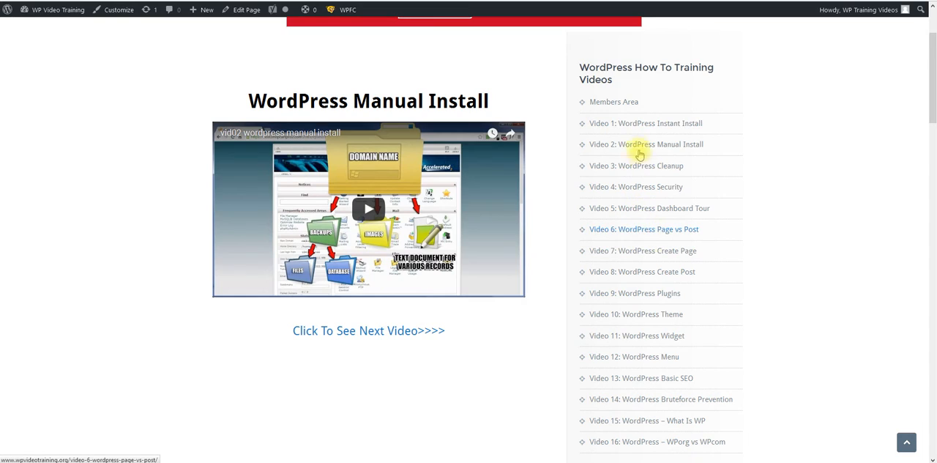
scroll("down", 3)
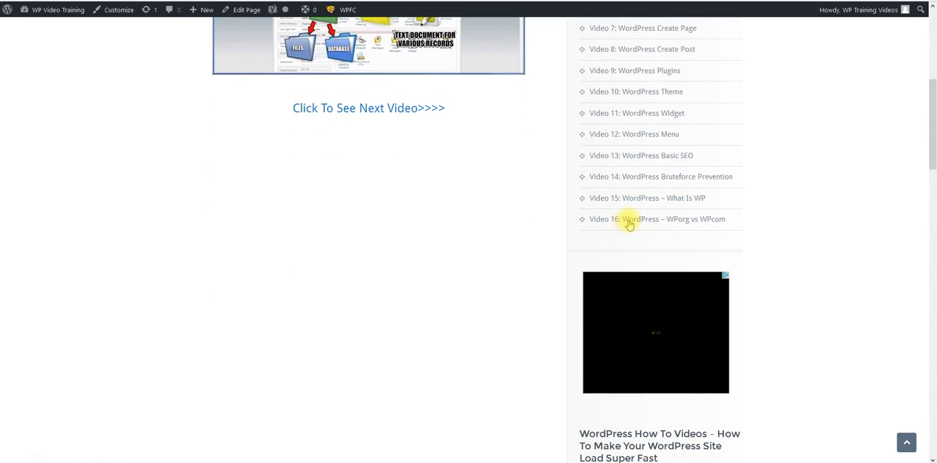
scroll("down", 3)
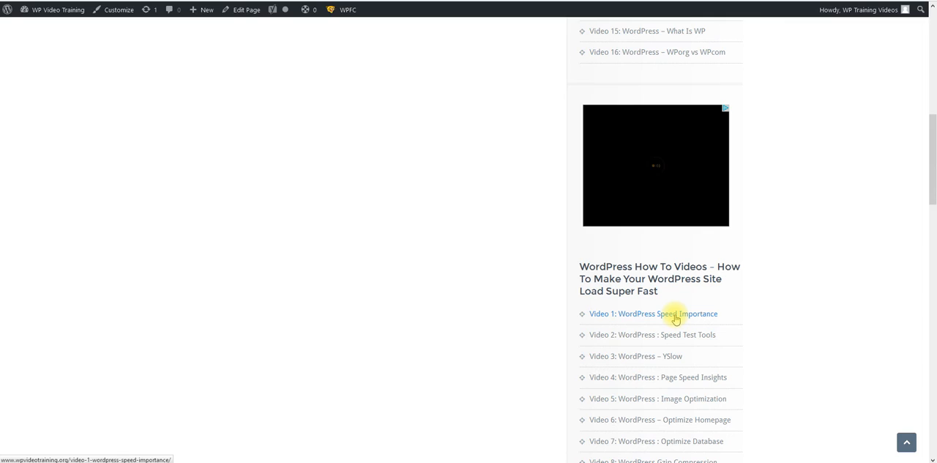
scroll("down", 3)
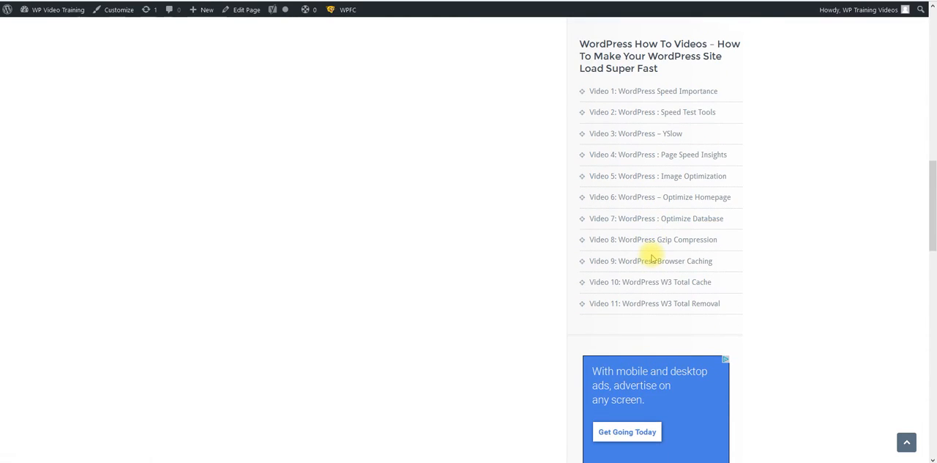
scroll("down", 3)
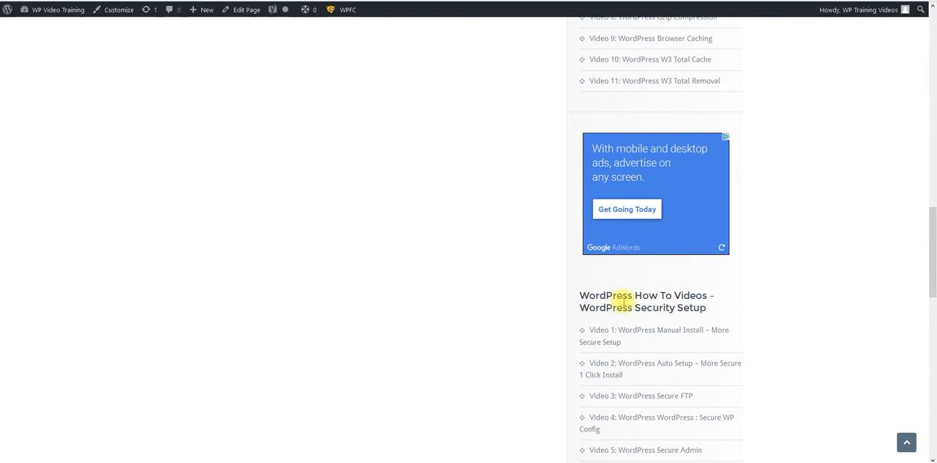
scroll("down", 3)
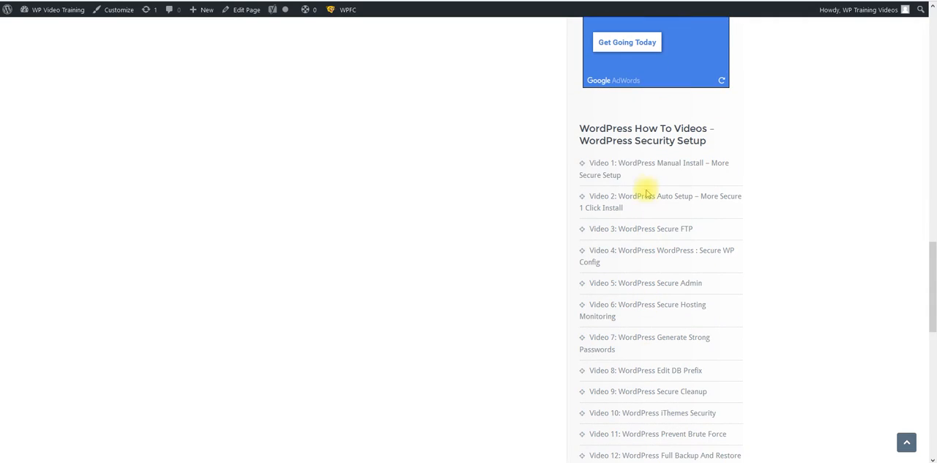
mouse_move(643, 174)
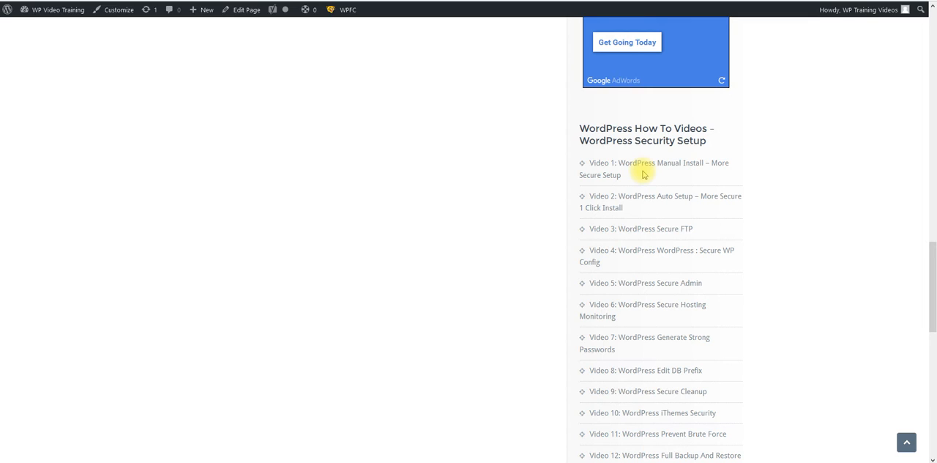
scroll("down", 3)
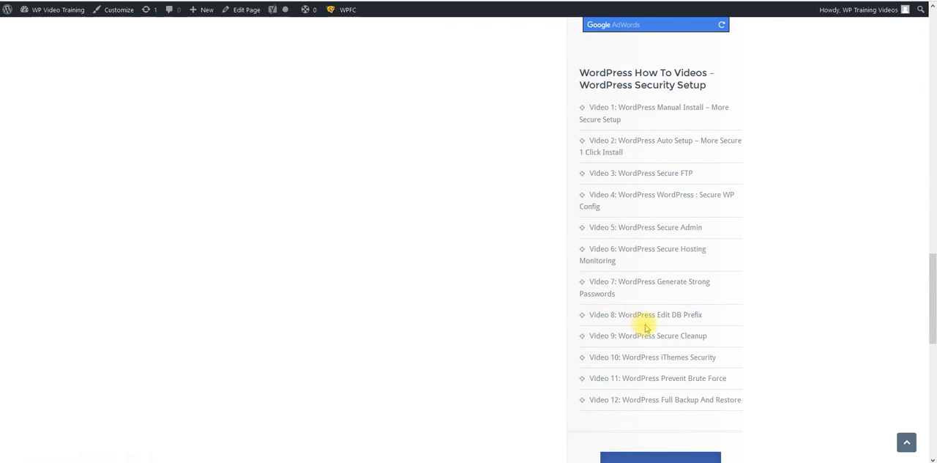
mouse_move(475, 299)
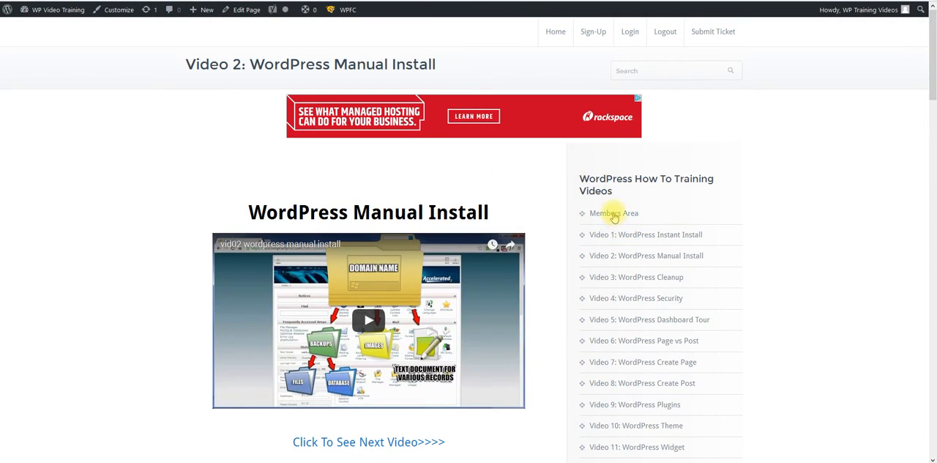
Step: Return to the Members Area, scroll to the bonuses and follow the WP Content Discovery banner
left_click(614, 214)
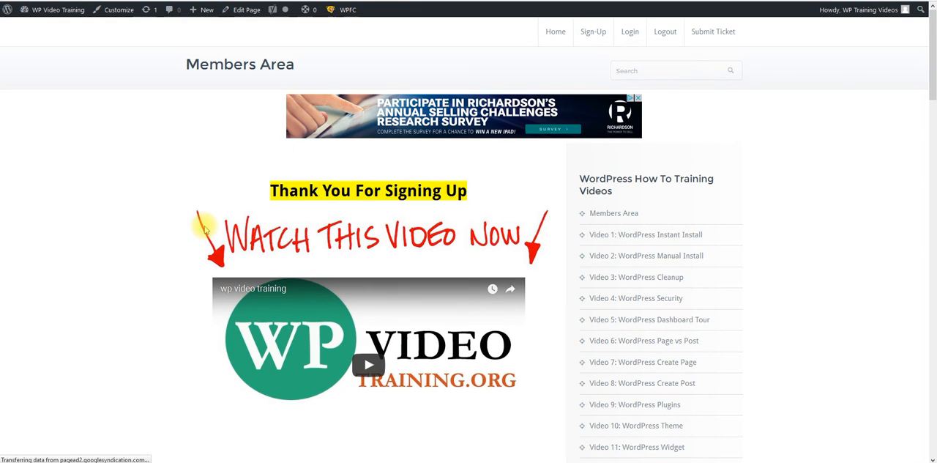
mouse_move(167, 221)
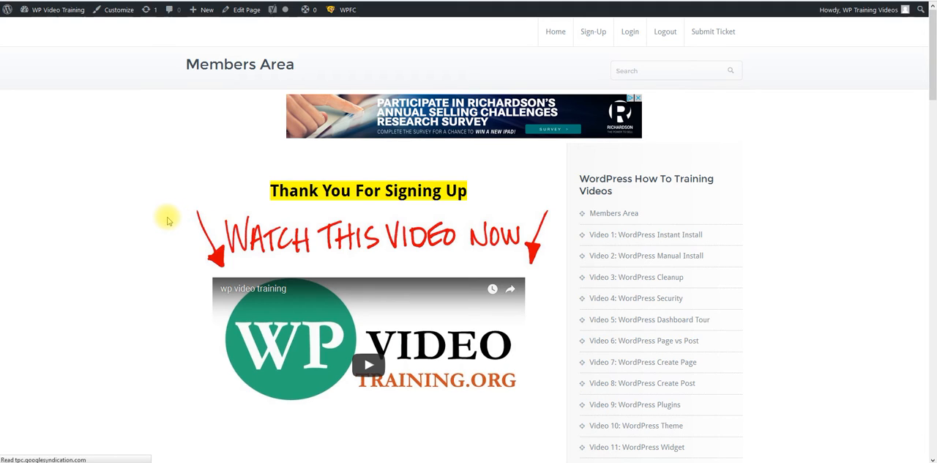
mouse_move(116, 223)
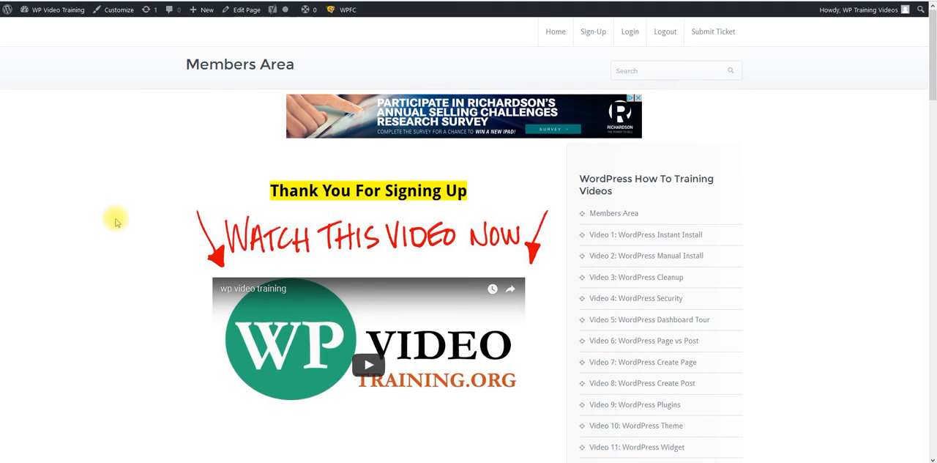
scroll("down", 3)
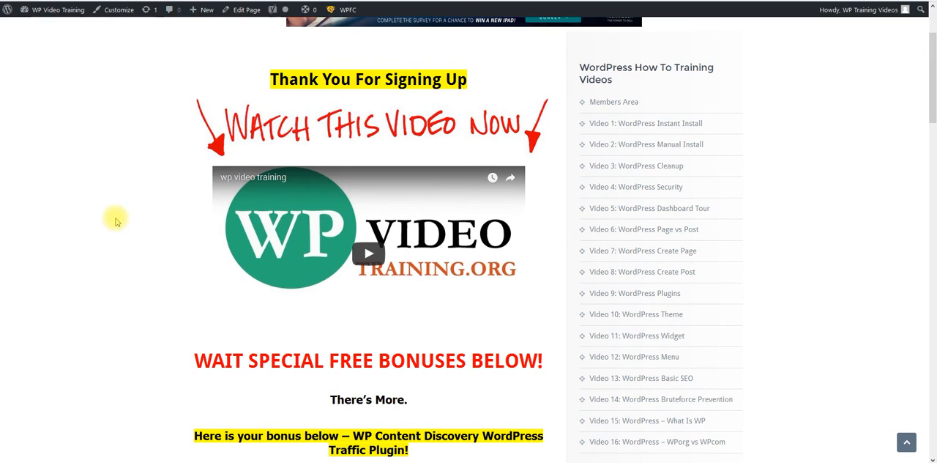
scroll("down", 3)
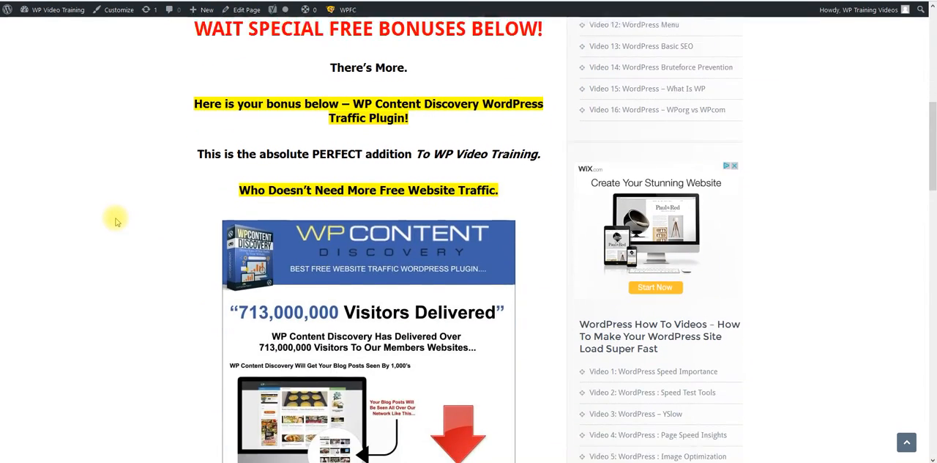
scroll("down", 3)
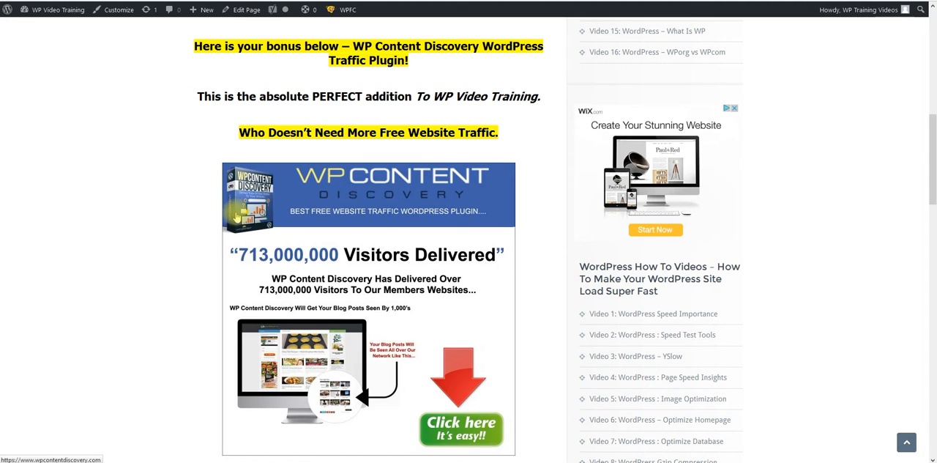
mouse_move(336, 264)
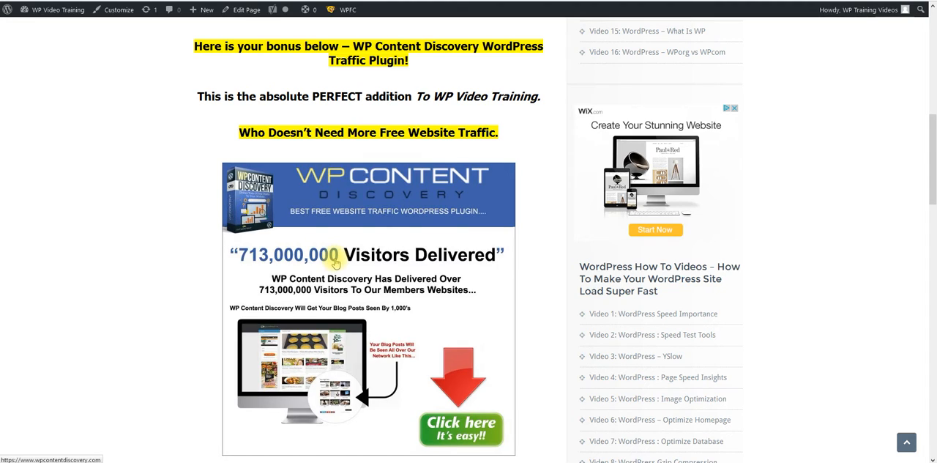
mouse_move(315, 307)
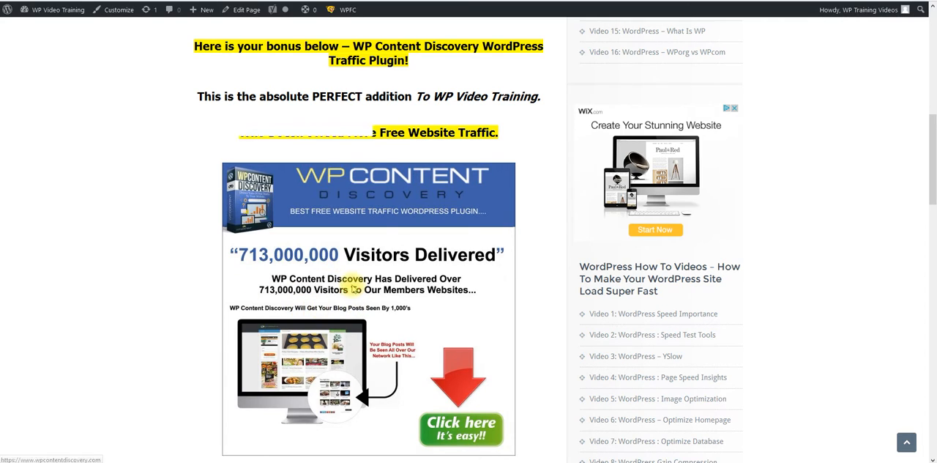
left_click(461, 428)
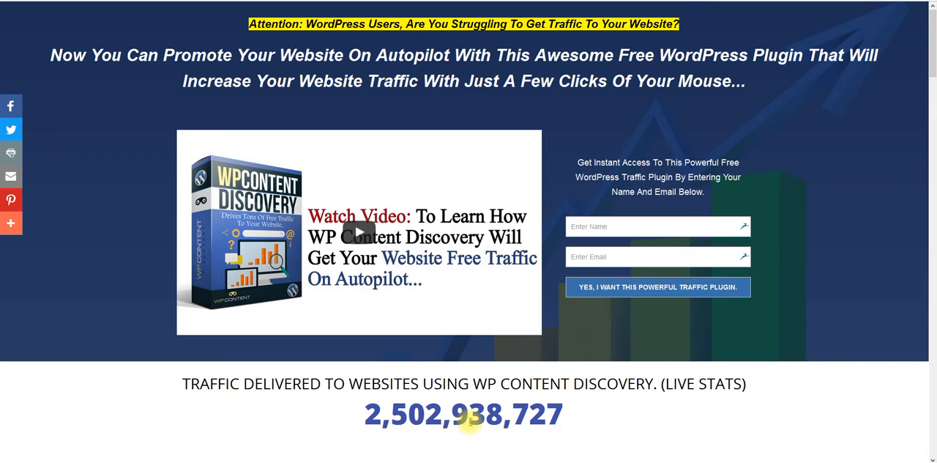
mouse_move(131, 212)
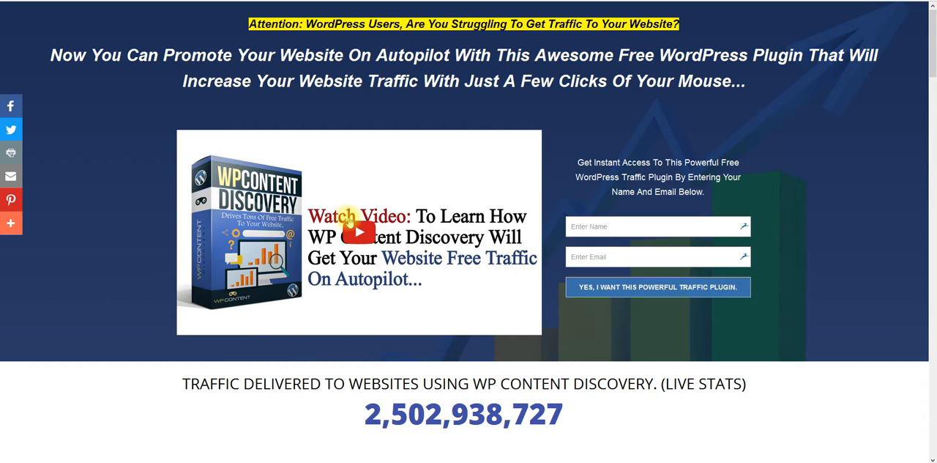
mouse_move(432, 185)
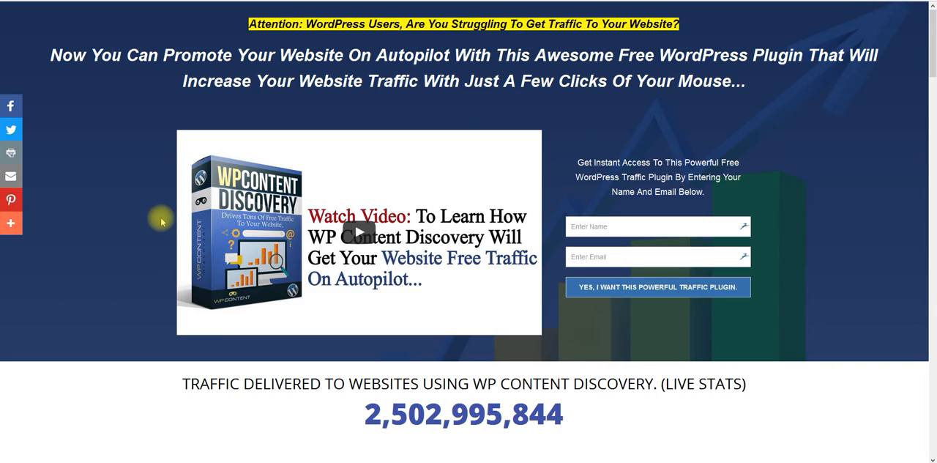
mouse_move(285, 241)
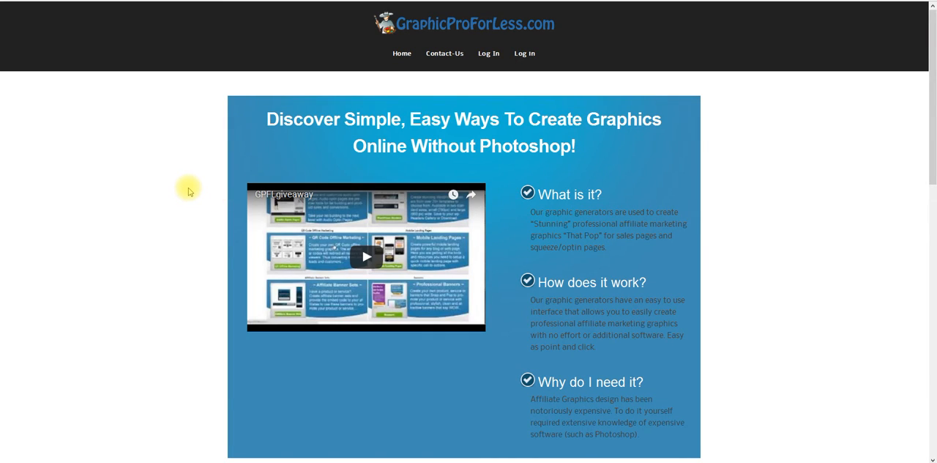
mouse_move(208, 182)
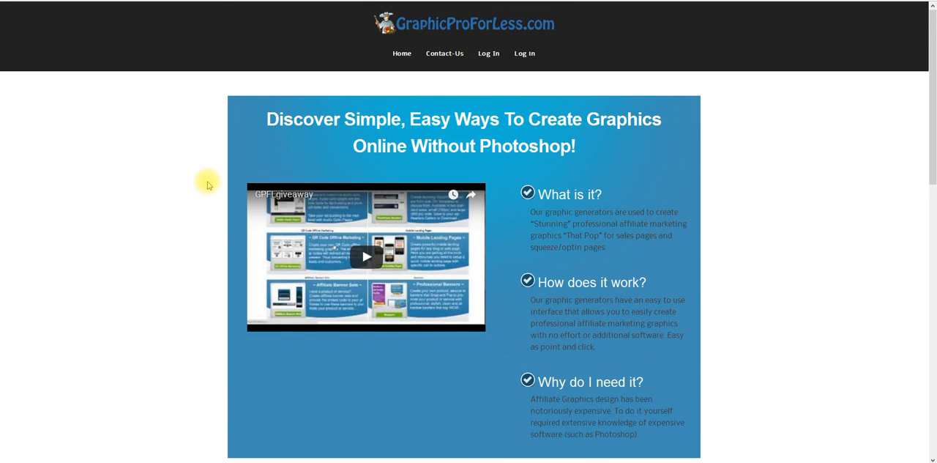
scroll("down", 3)
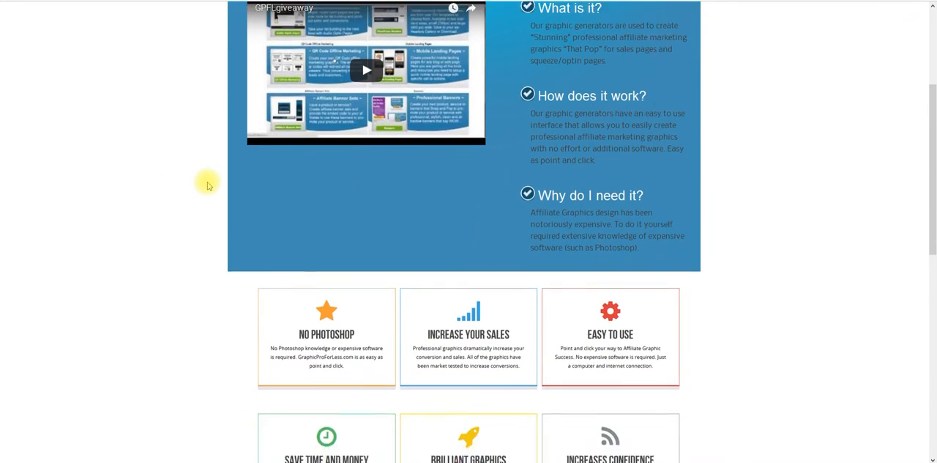
scroll("down", 3)
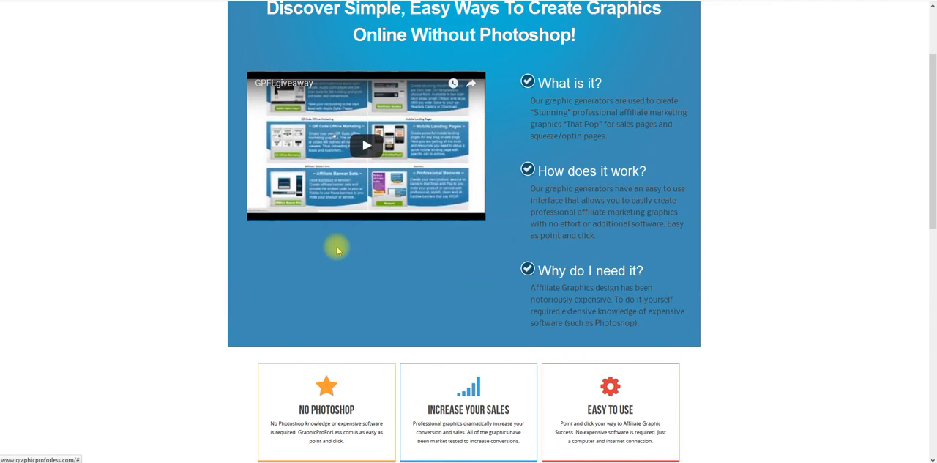
mouse_move(388, 255)
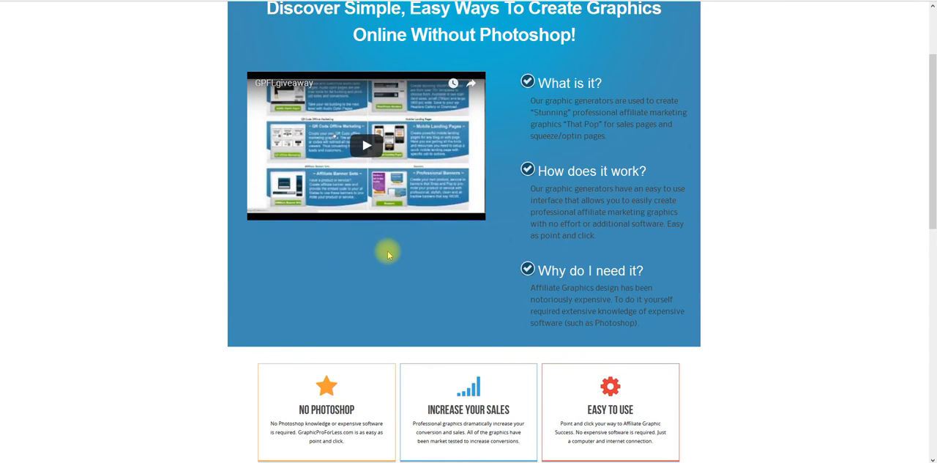
scroll("up", 3)
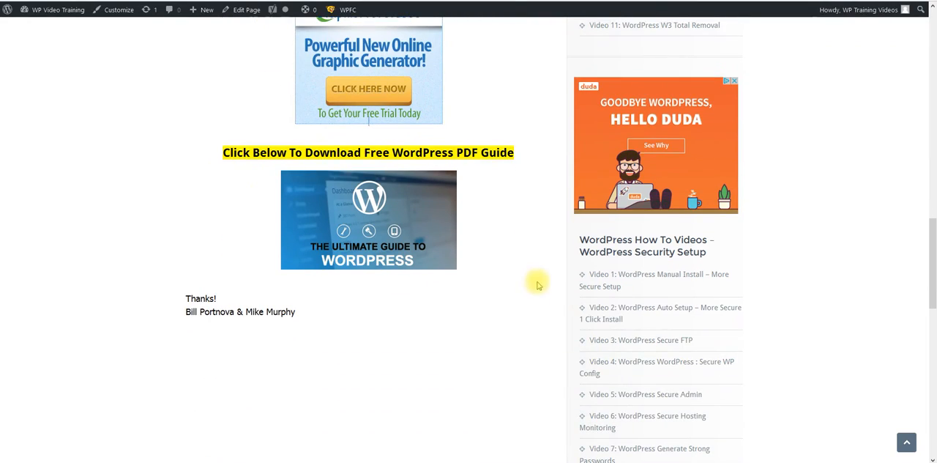
mouse_move(290, 214)
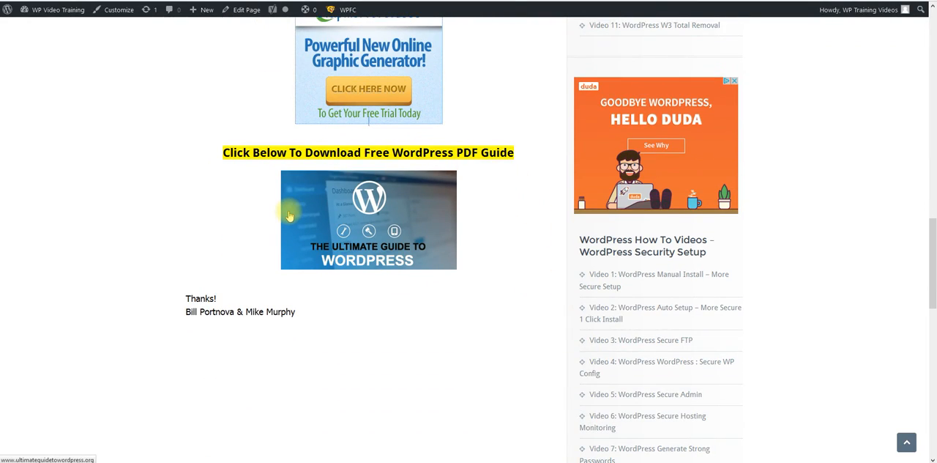
mouse_move(395, 233)
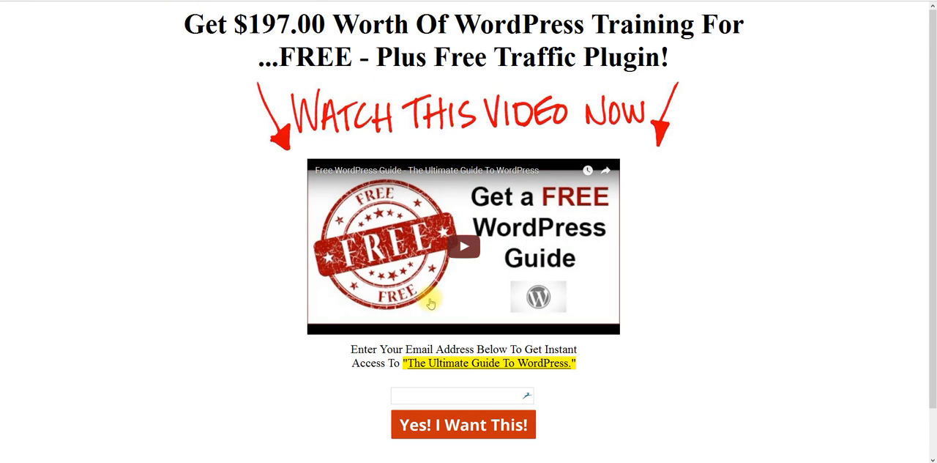
mouse_move(269, 263)
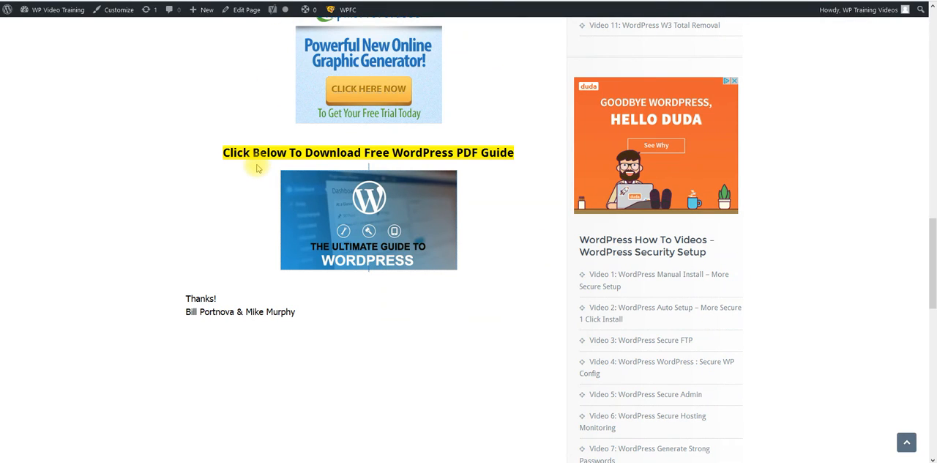
mouse_move(261, 208)
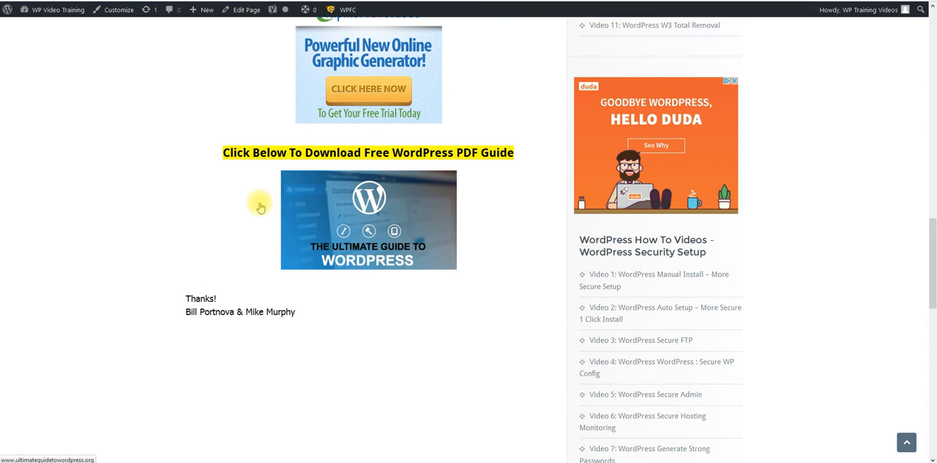
scroll("up", 3)
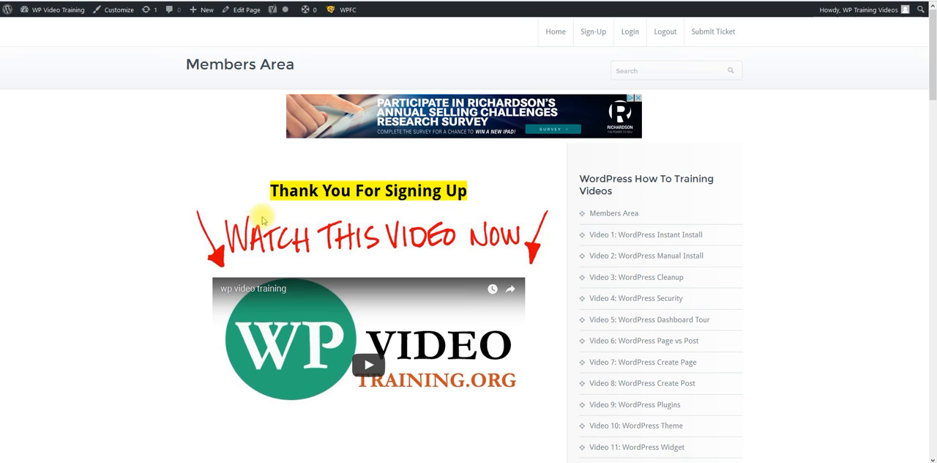
mouse_move(243, 216)
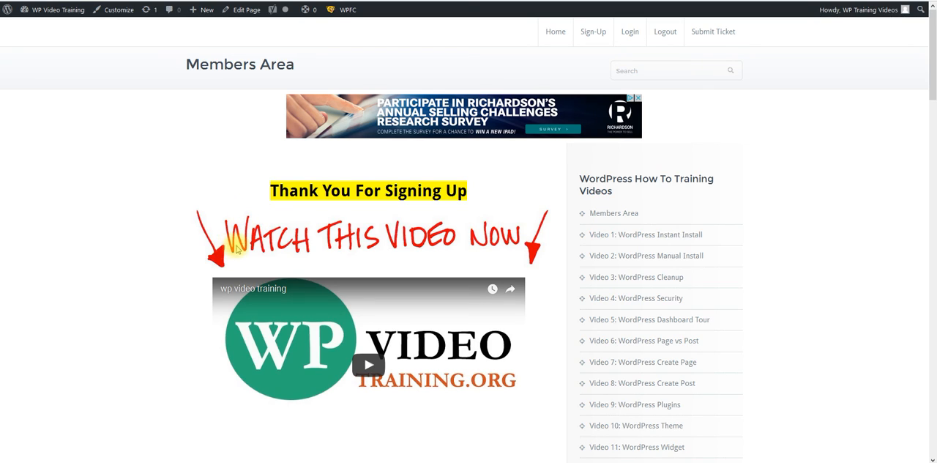
mouse_move(260, 252)
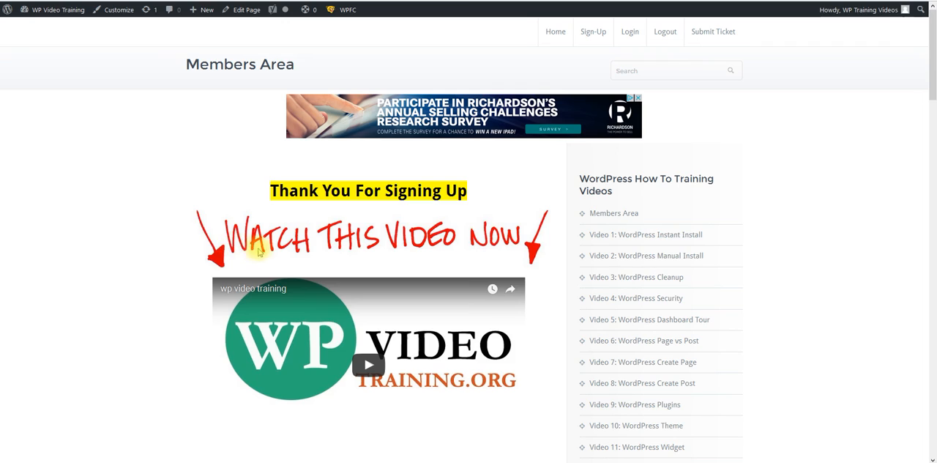
mouse_move(713, 32)
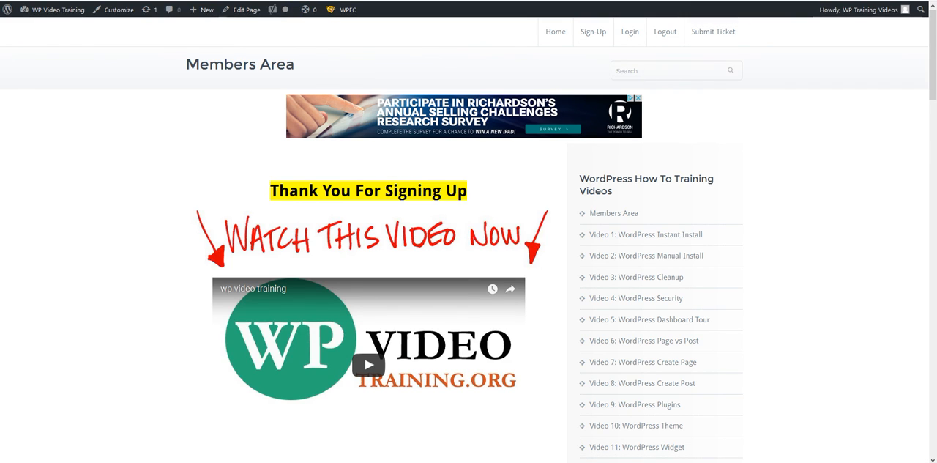
Step: Navigate to the site's Home page via the top navigation menu
left_click(555, 32)
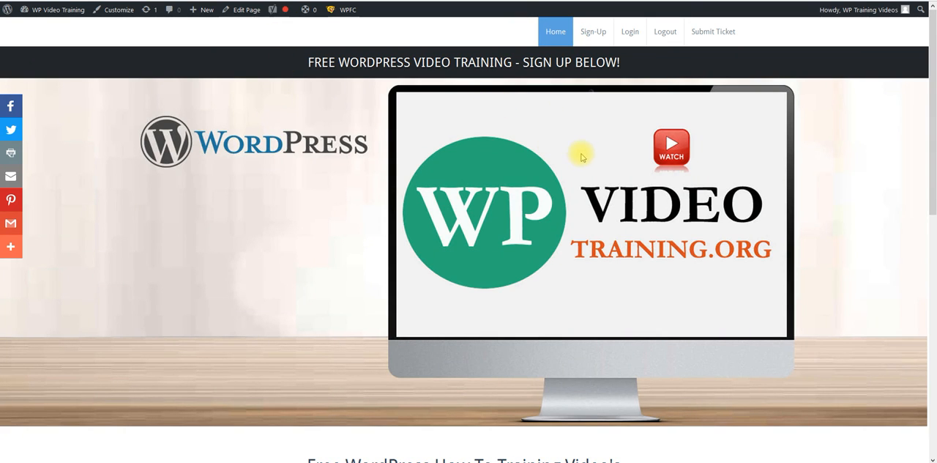
mouse_move(401, 261)
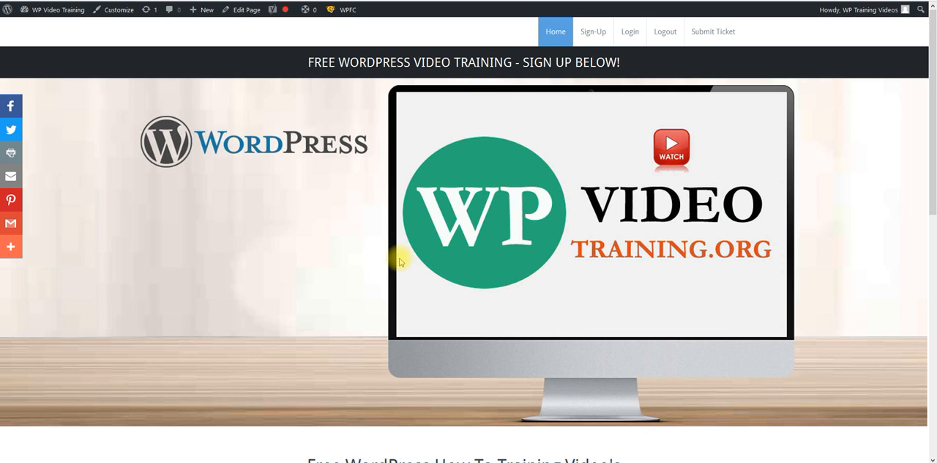
mouse_move(312, 261)
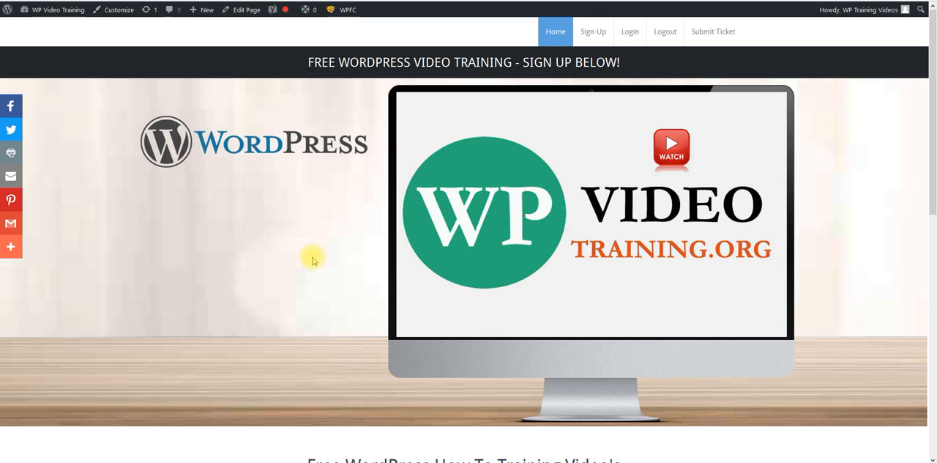
mouse_move(267, 252)
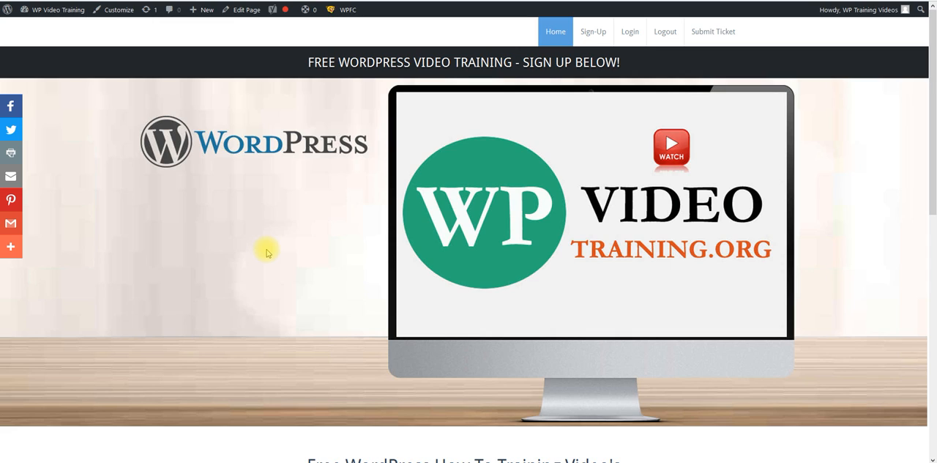
mouse_move(207, 9)
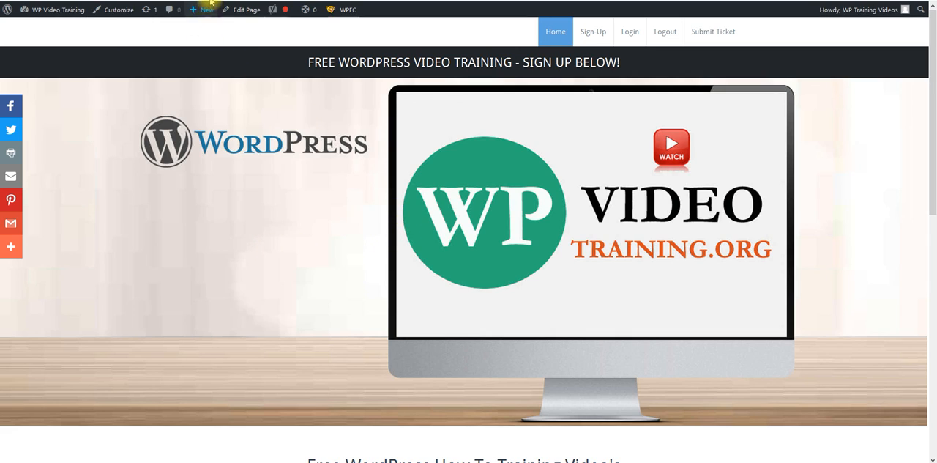